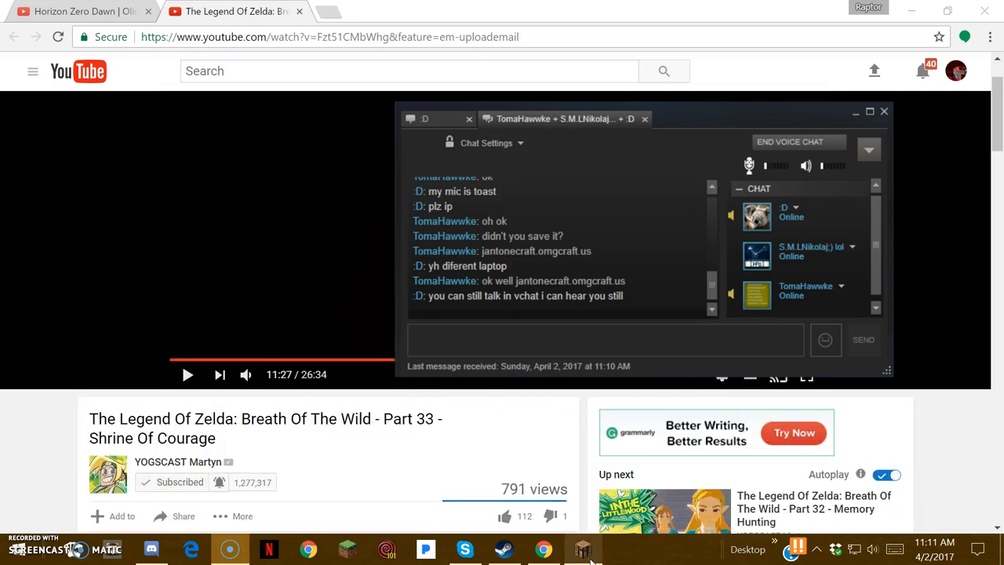
- Send the Steam chat replies 'whoops xD', 'i thought i was survival' and a laughing xD
click(583, 549)
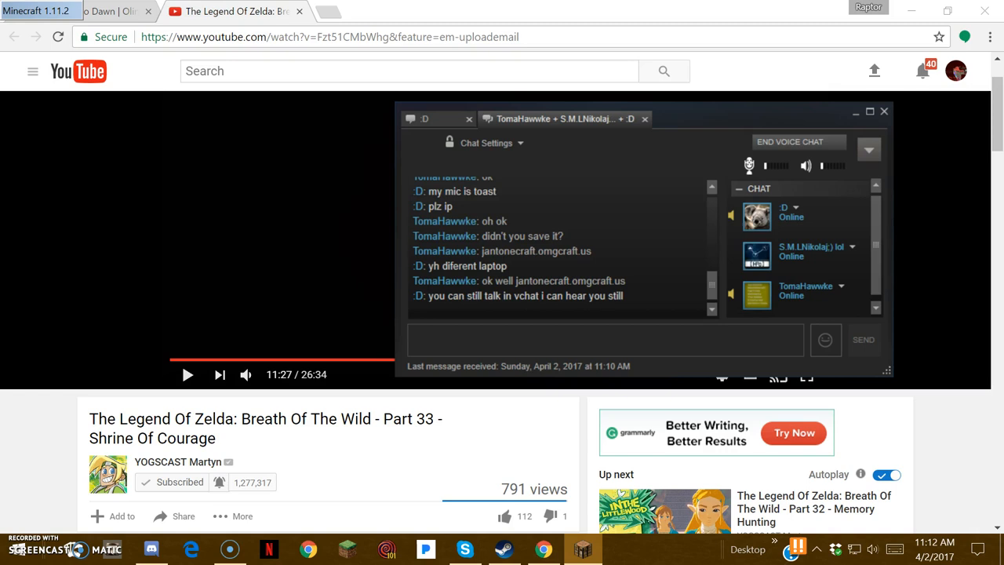
mouse_move(505, 288)
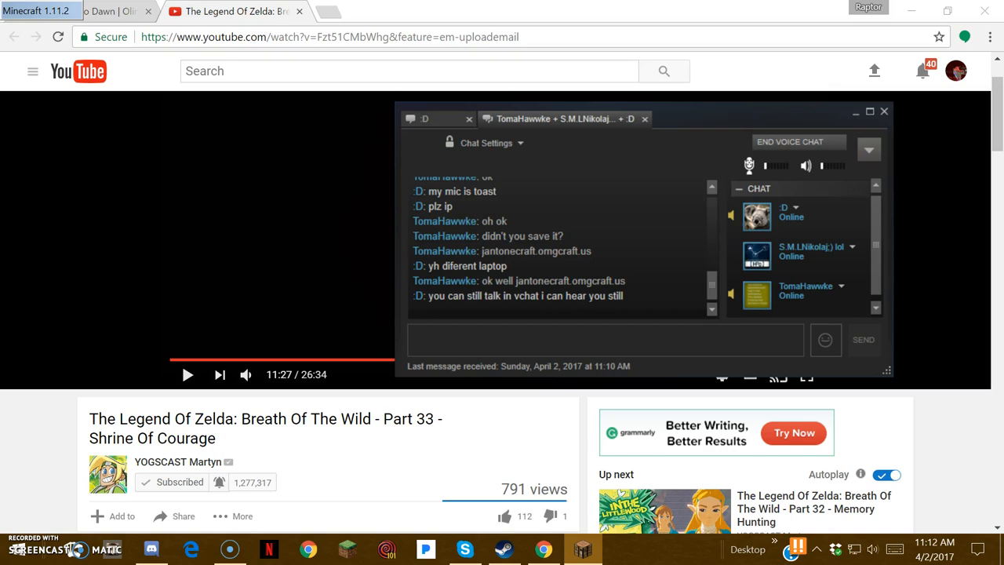
mouse_move(465, 126)
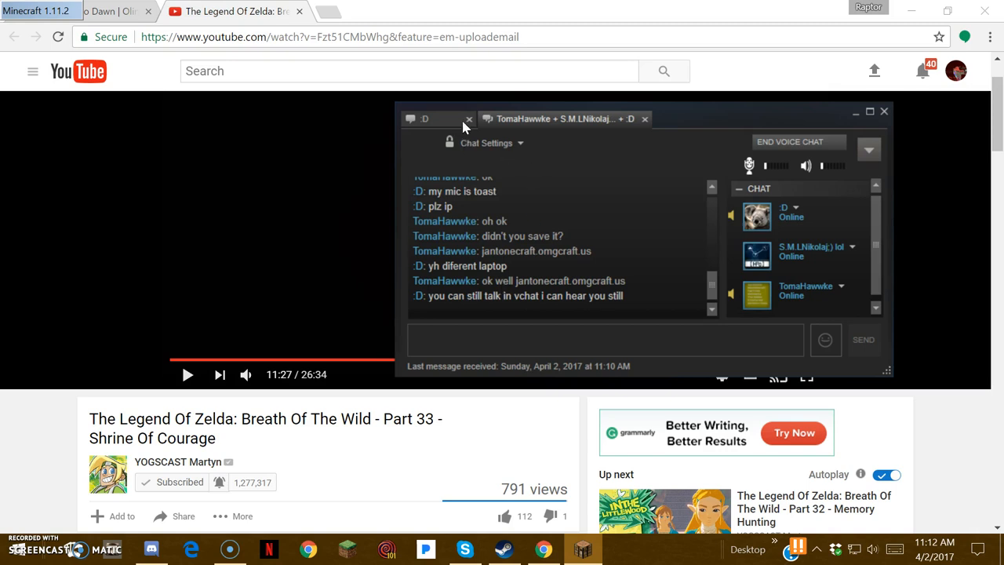
mouse_move(373, 396)
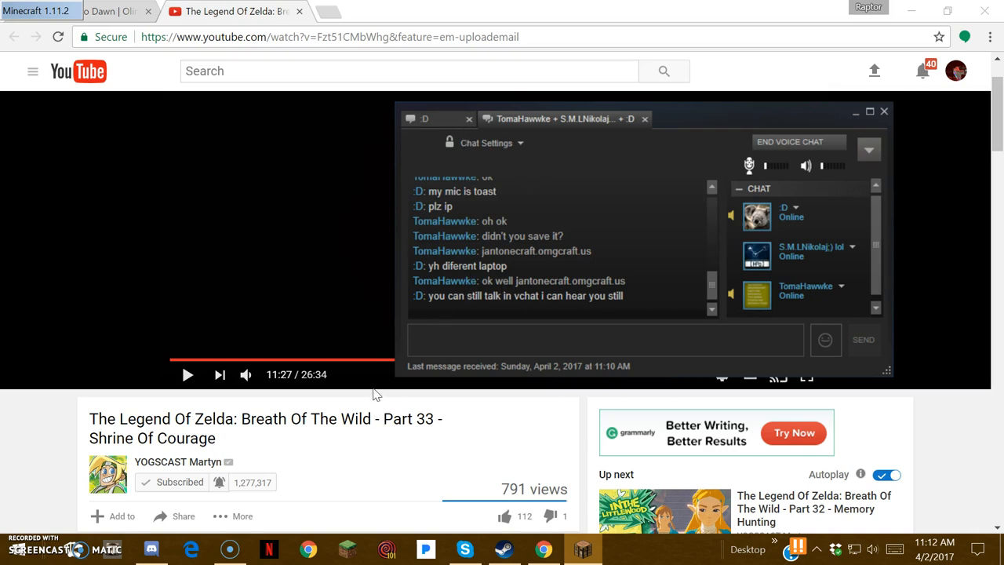
mouse_move(505, 289)
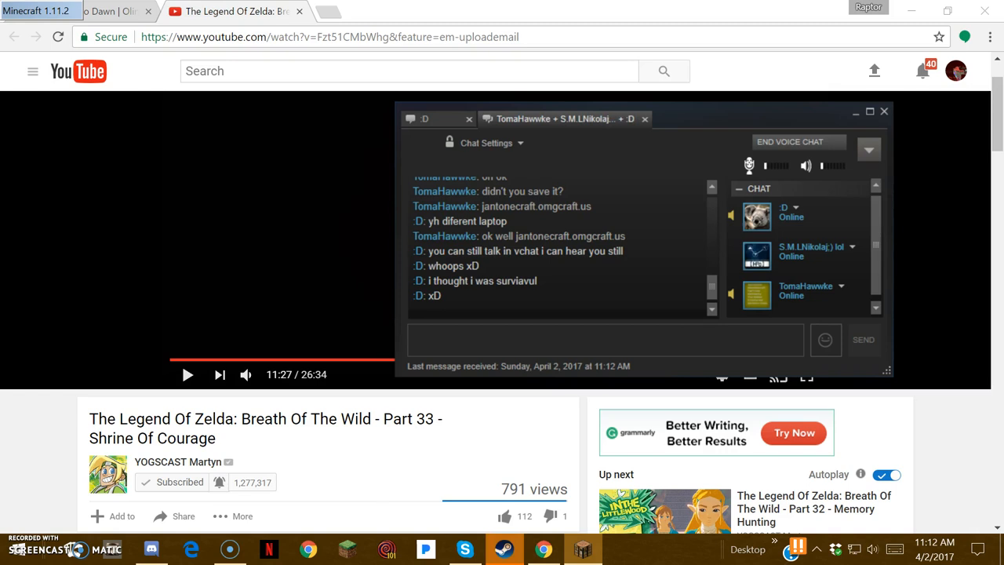
mouse_move(504, 287)
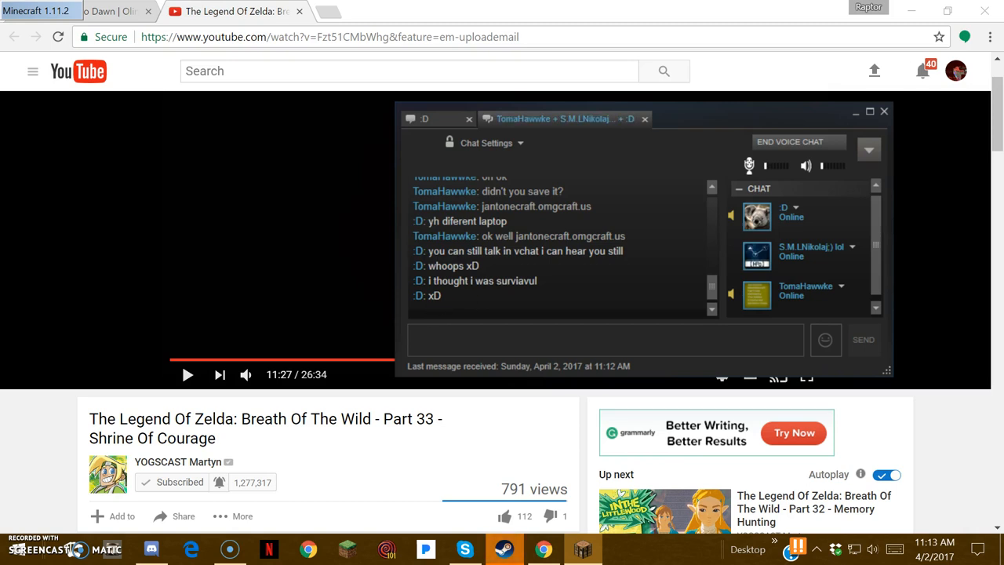
mouse_move(447, 310)
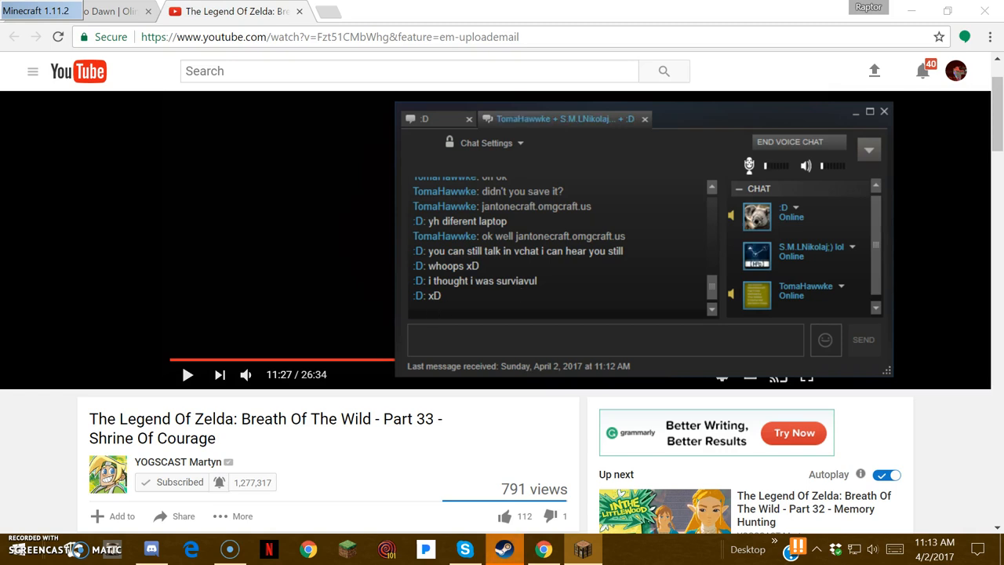
mouse_move(430, 310)
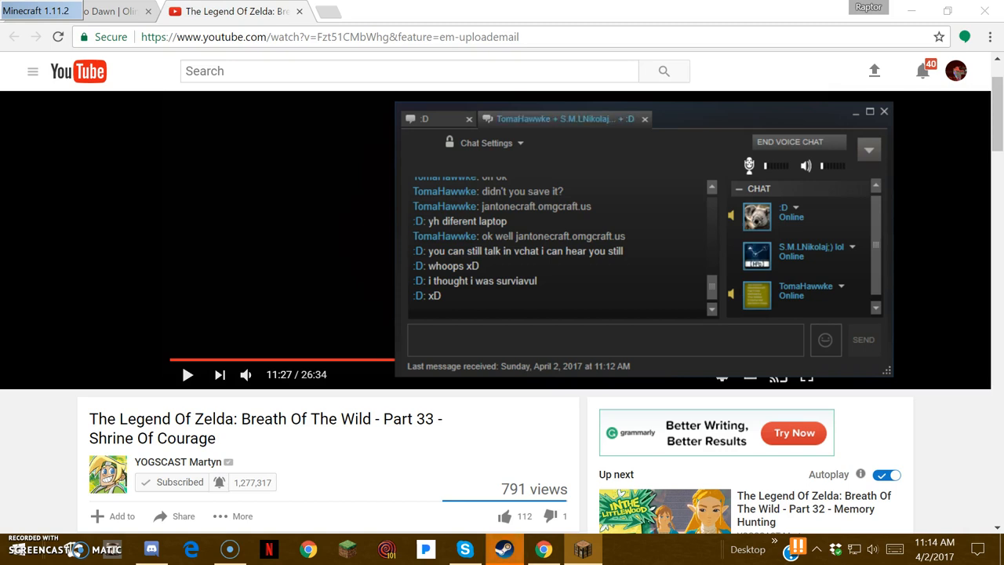
mouse_move(392, 424)
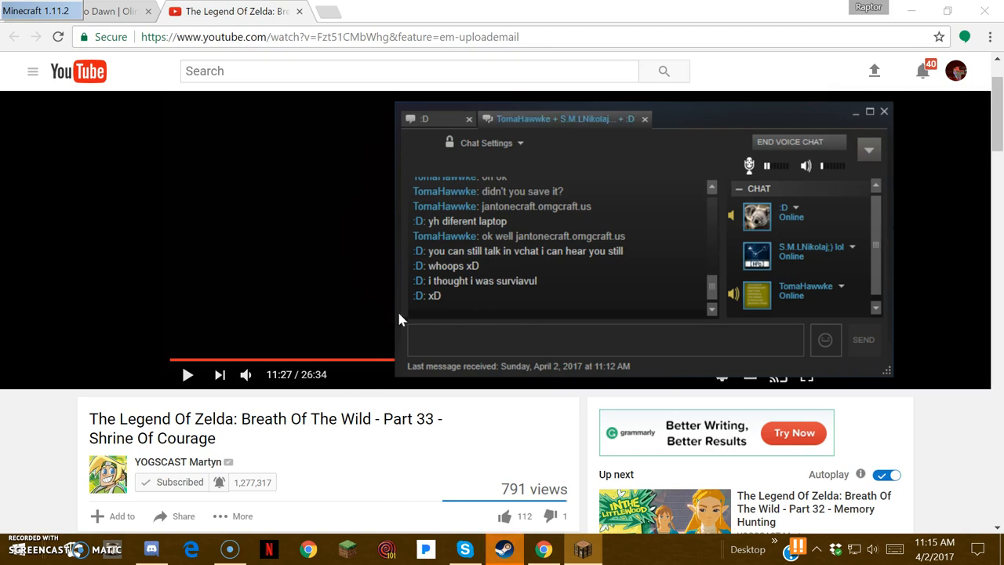
mouse_move(373, 158)
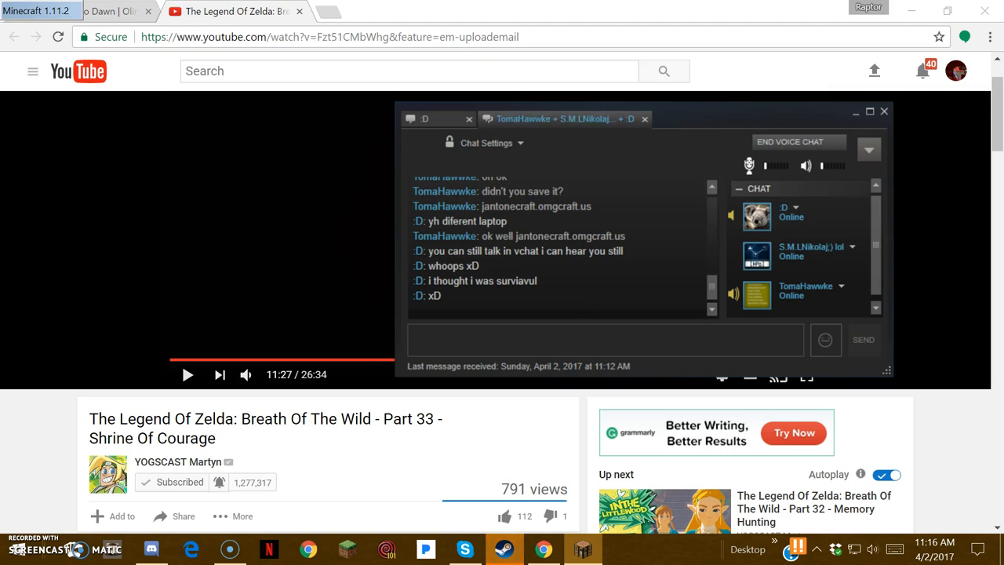
click(765, 166)
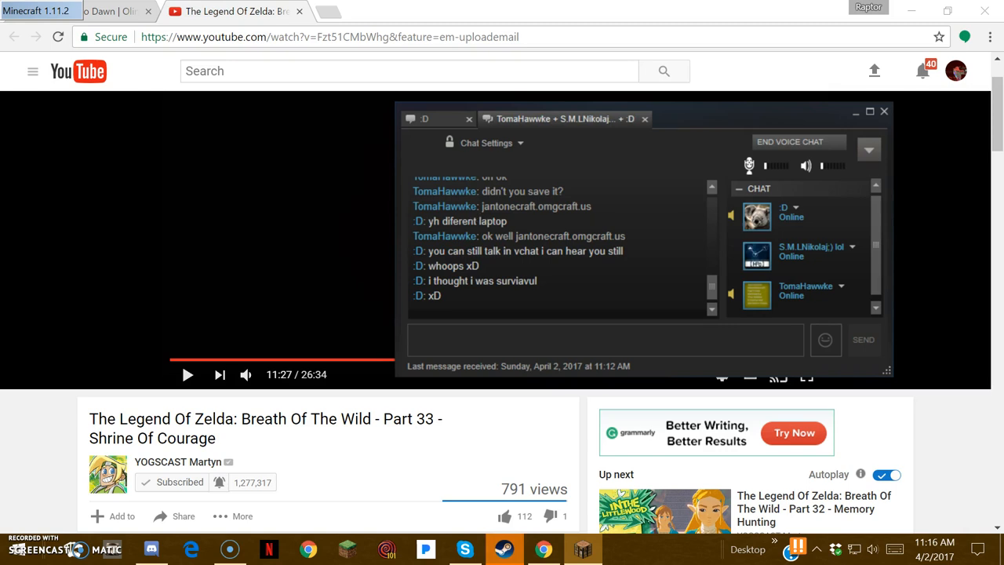
click(766, 167)
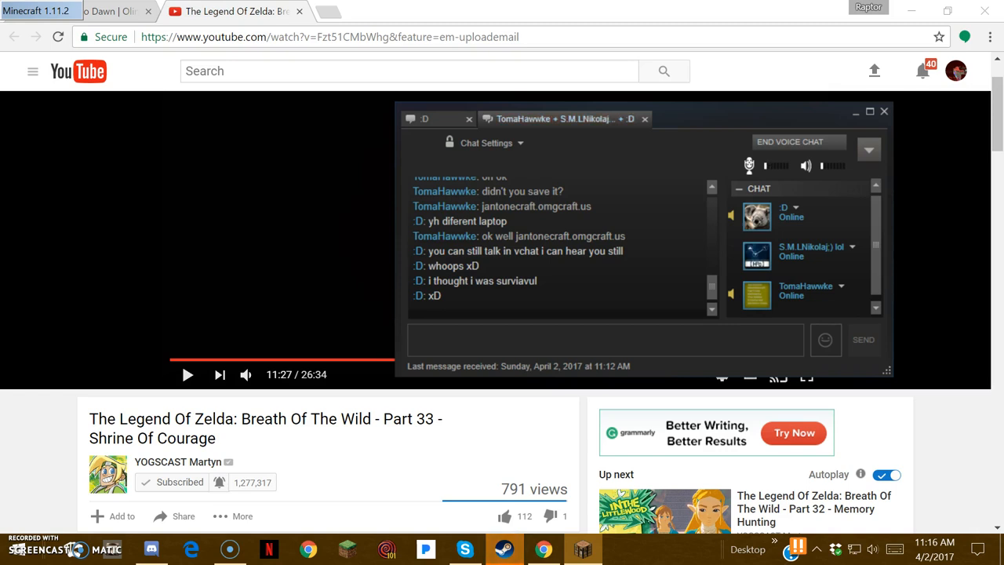
mouse_move(505, 288)
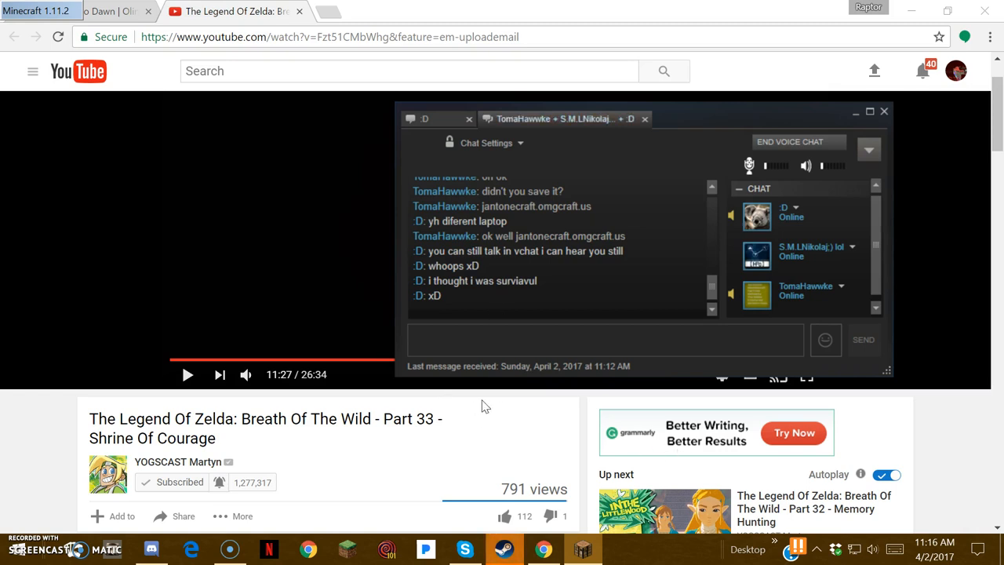
mouse_move(374, 392)
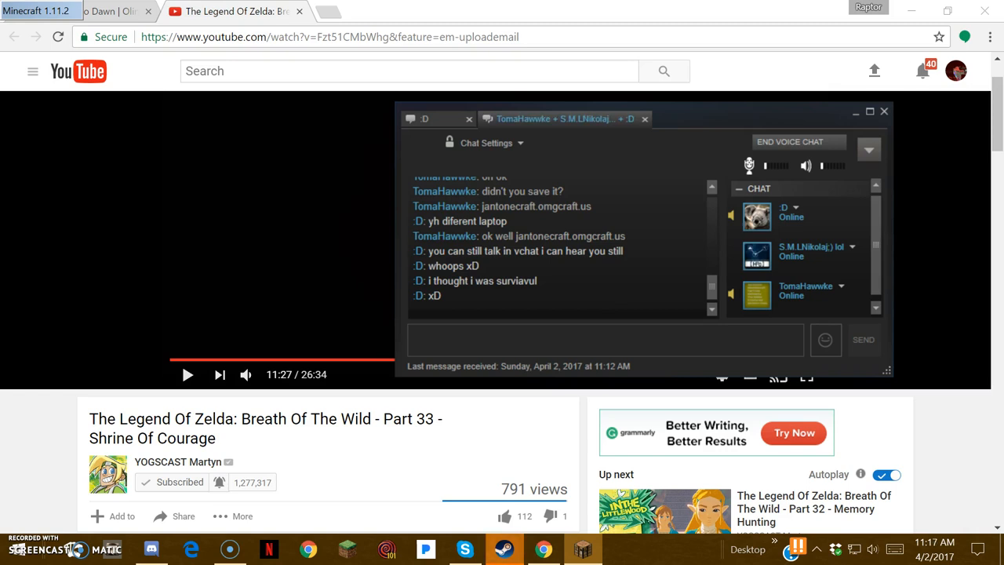
mouse_move(648, 468)
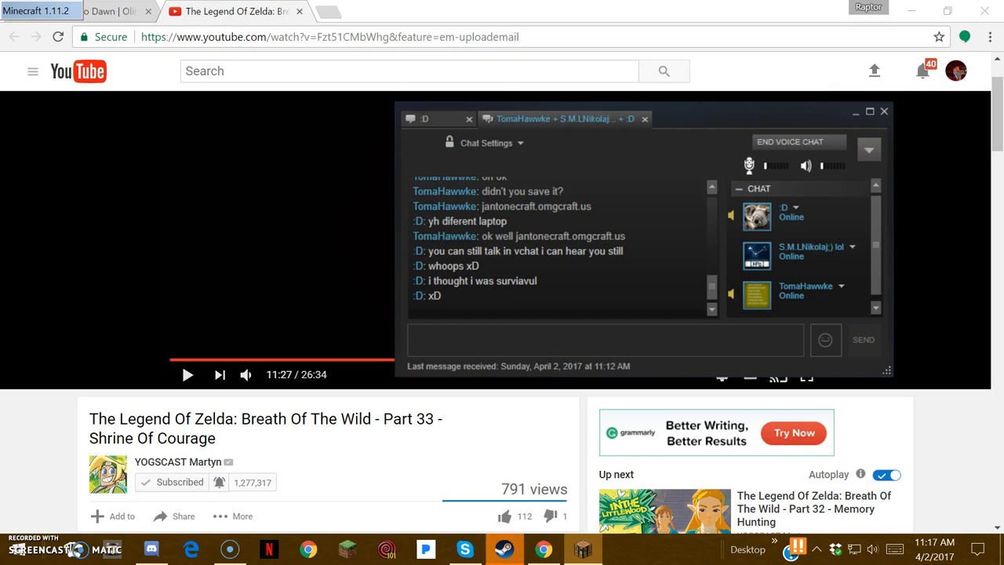
mouse_move(473, 127)
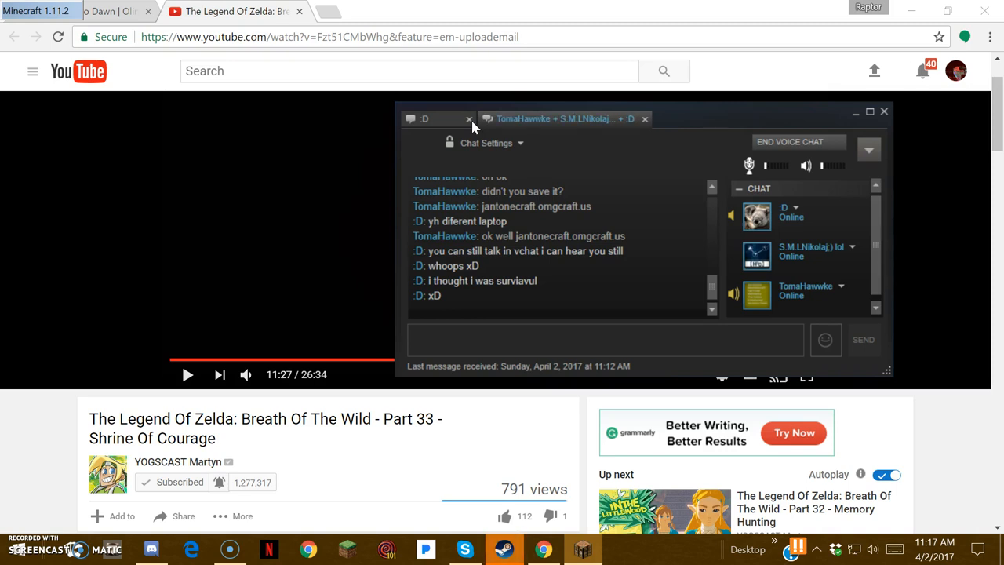
mouse_move(326, 452)
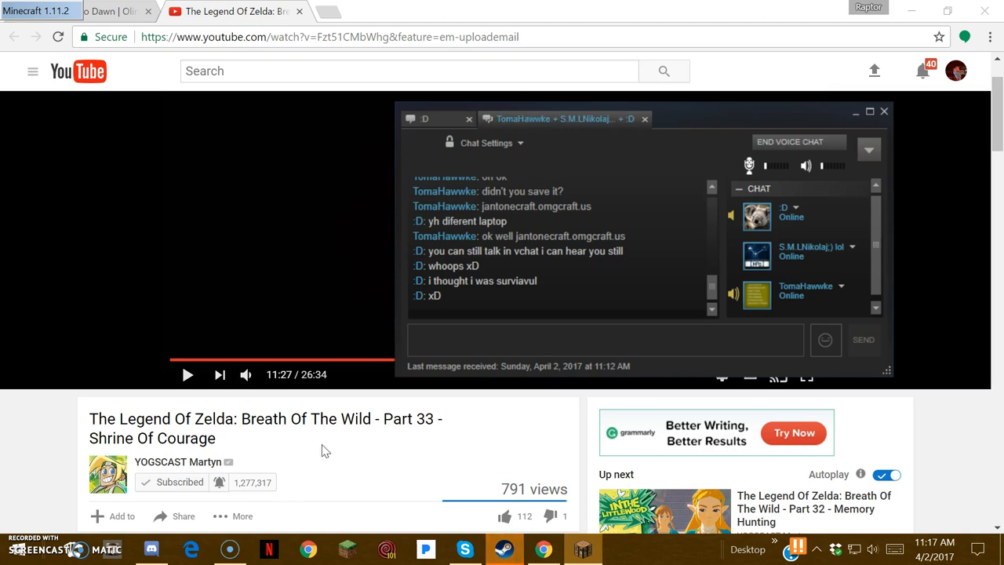
mouse_move(428, 157)
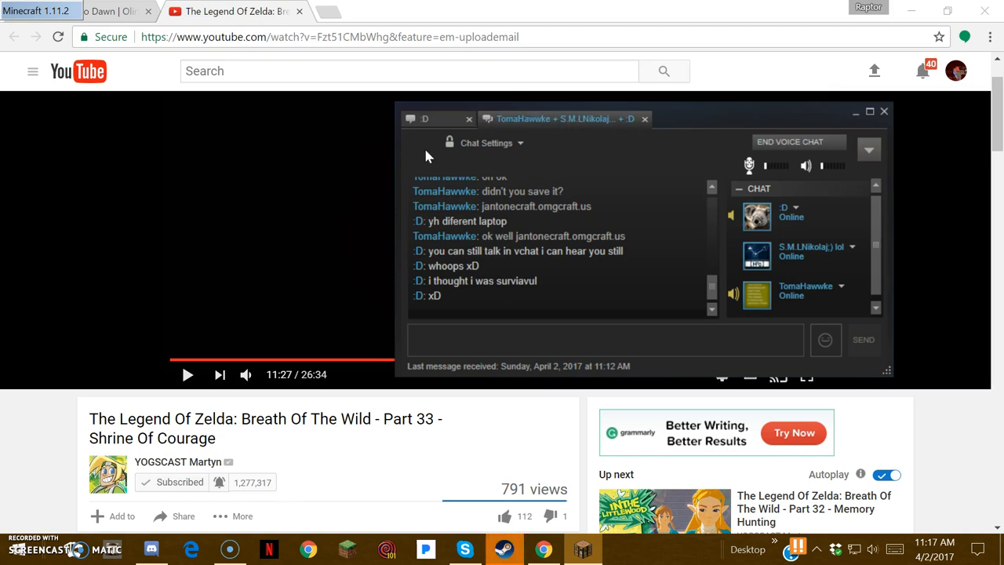
mouse_move(480, 146)
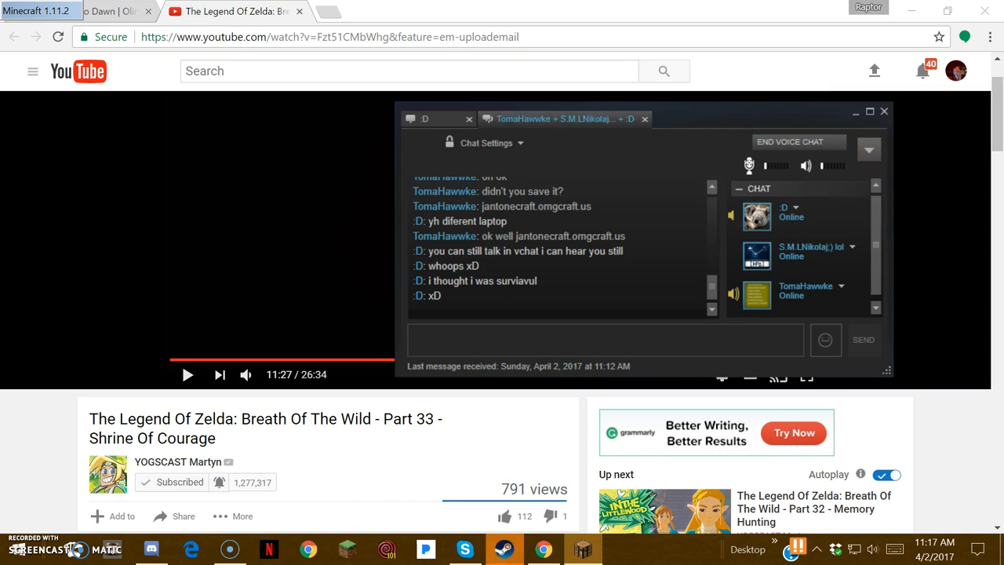
mouse_move(320, 138)
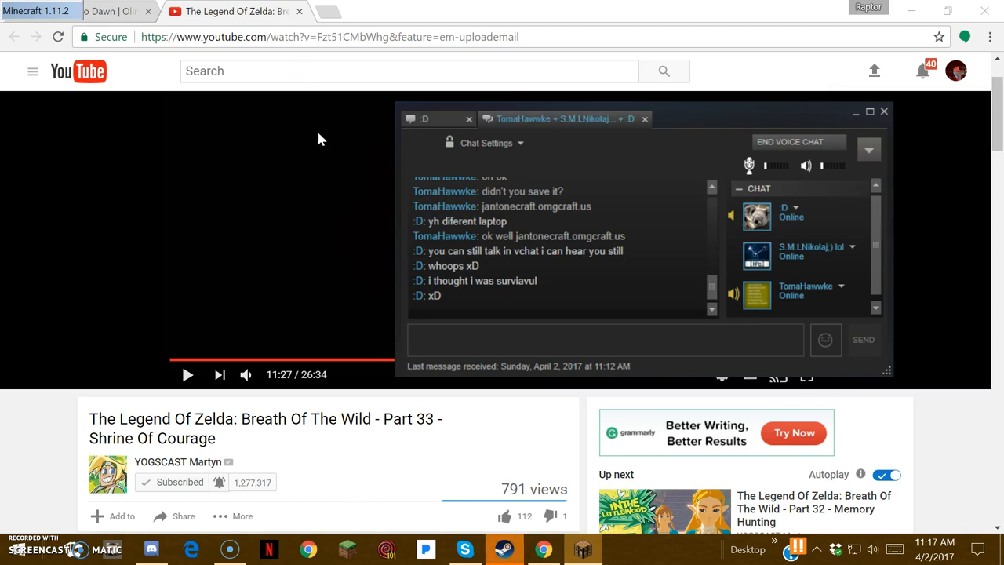
mouse_move(557, 146)
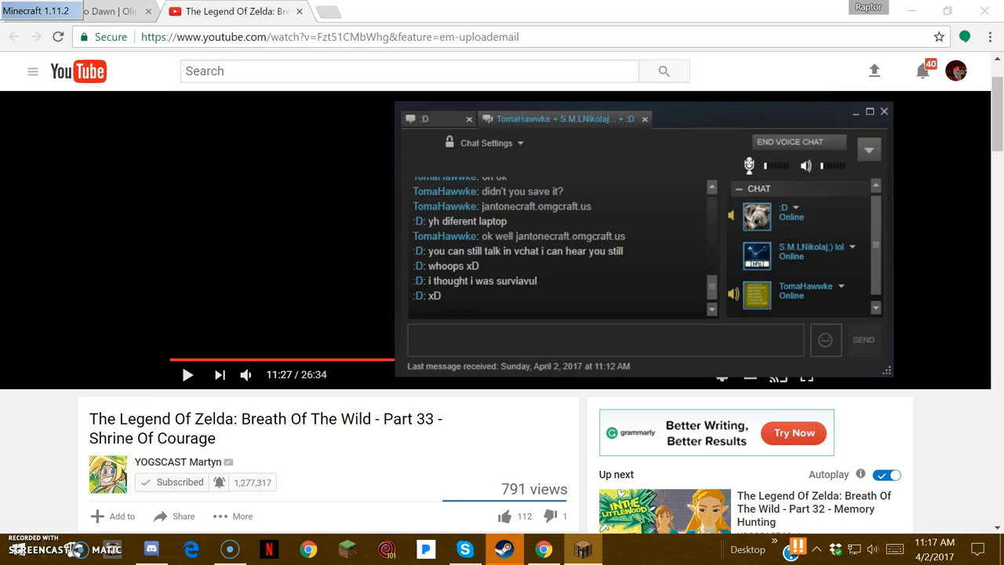
mouse_move(502, 289)
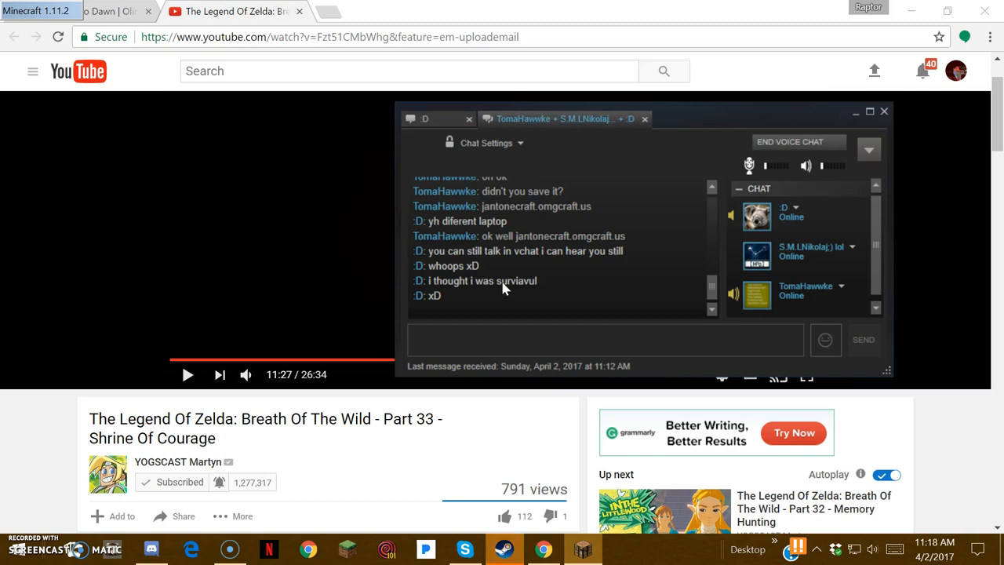
mouse_move(508, 313)
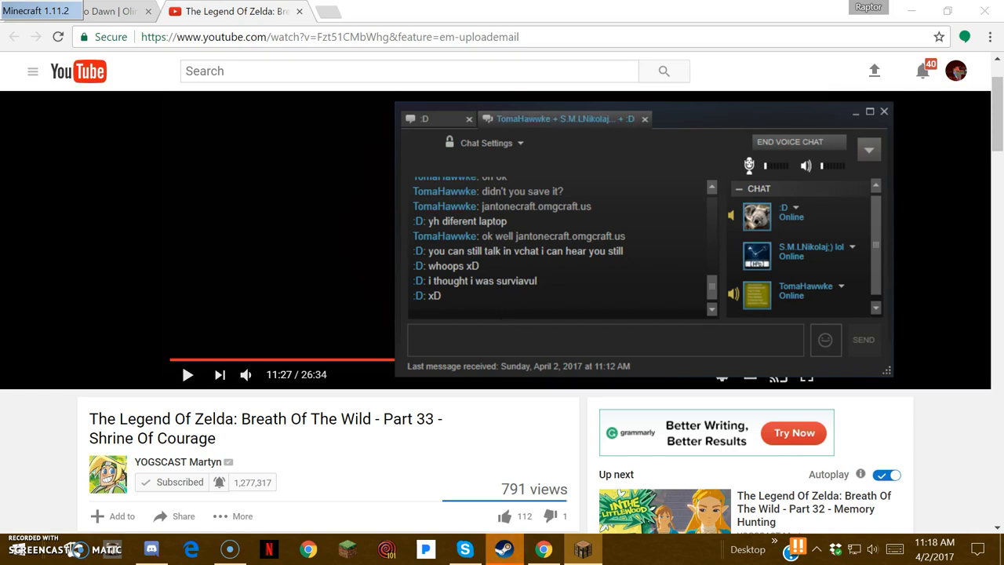
click(765, 166)
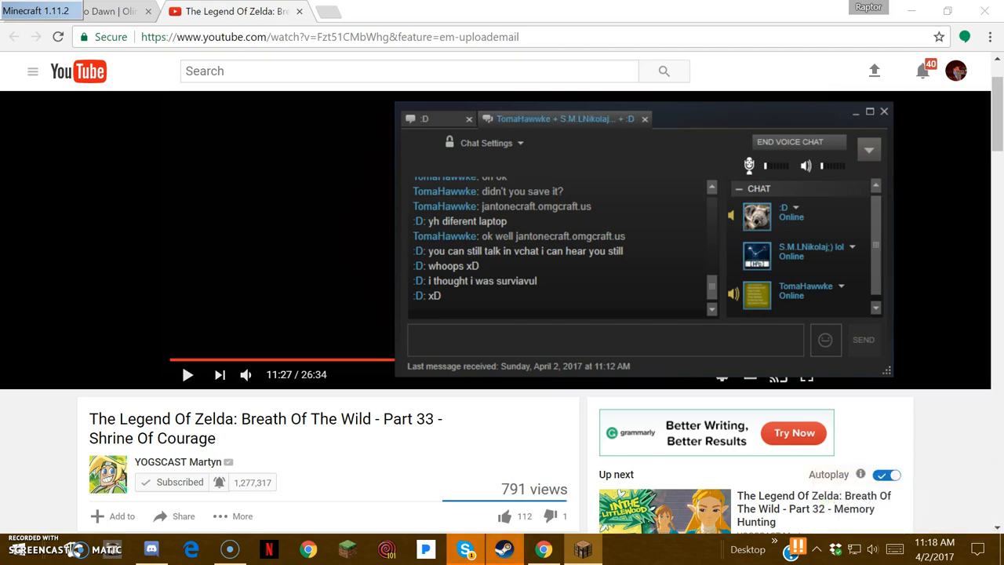
mouse_move(439, 304)
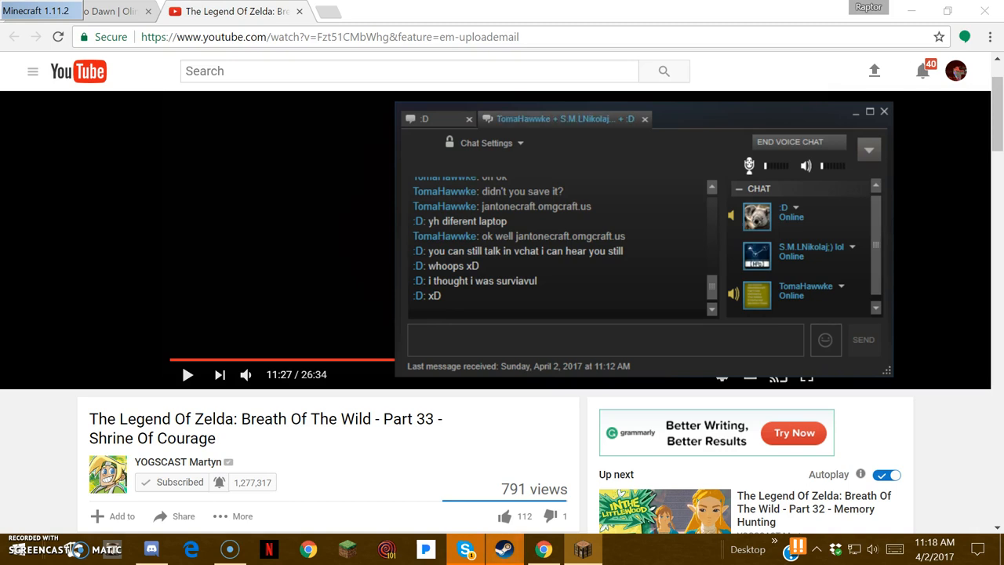
mouse_move(502, 289)
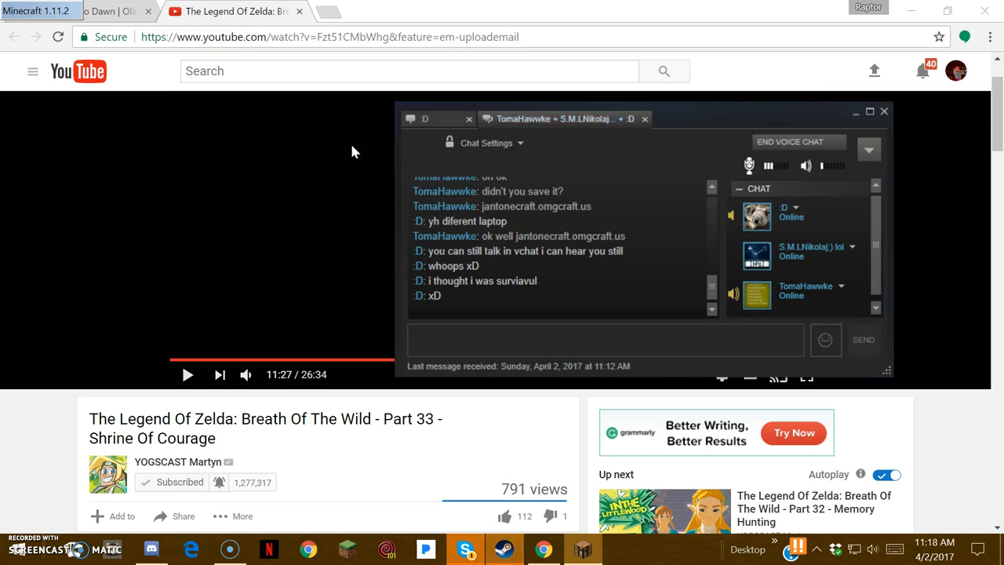
mouse_move(361, 146)
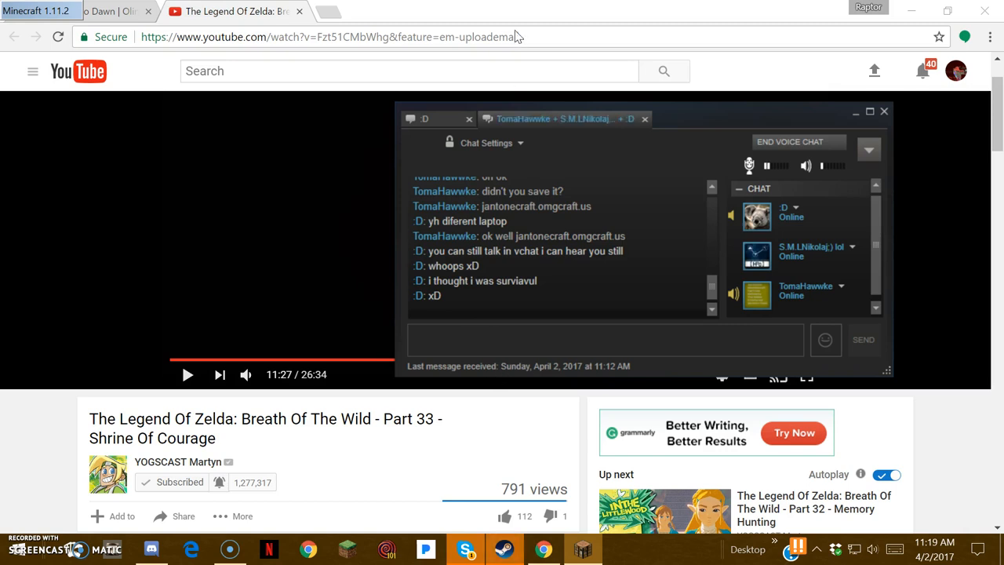
mouse_move(537, 361)
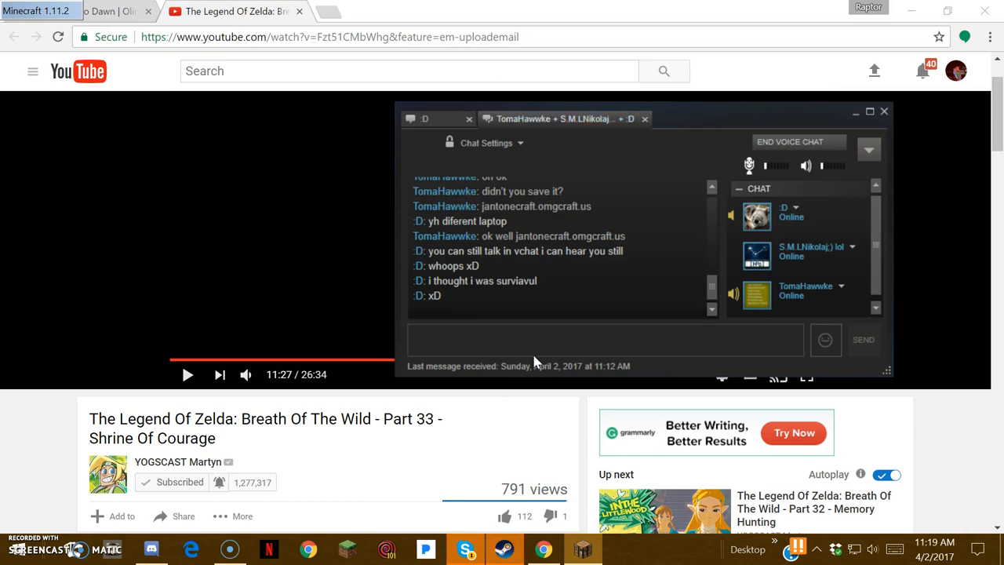
mouse_move(536, 370)
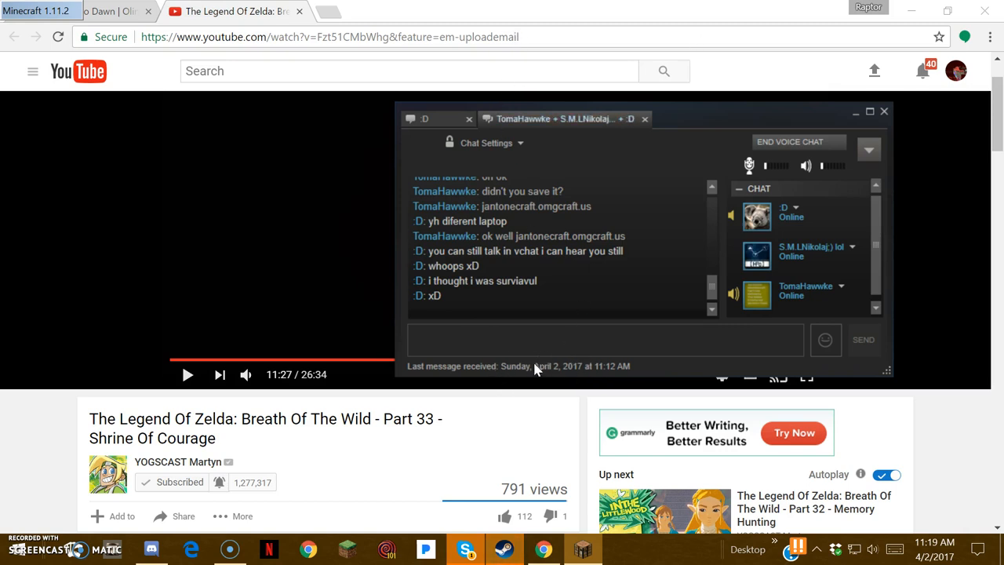
mouse_move(552, 368)
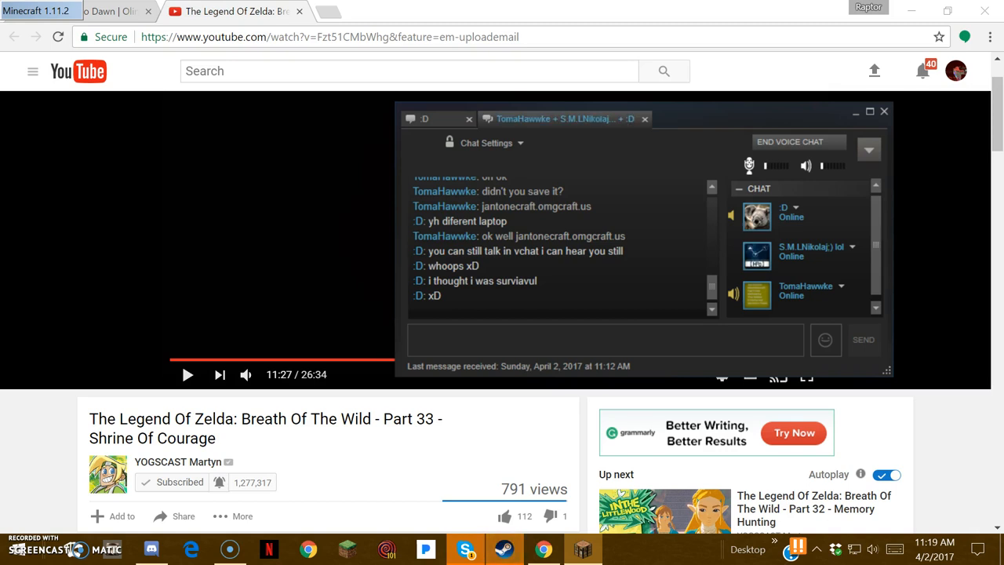
click(769, 166)
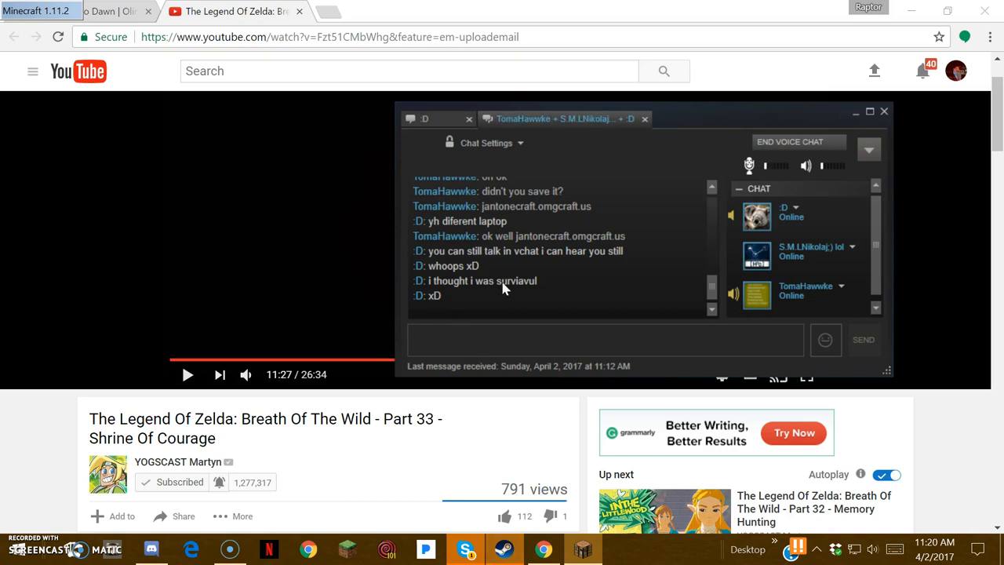
mouse_move(358, 145)
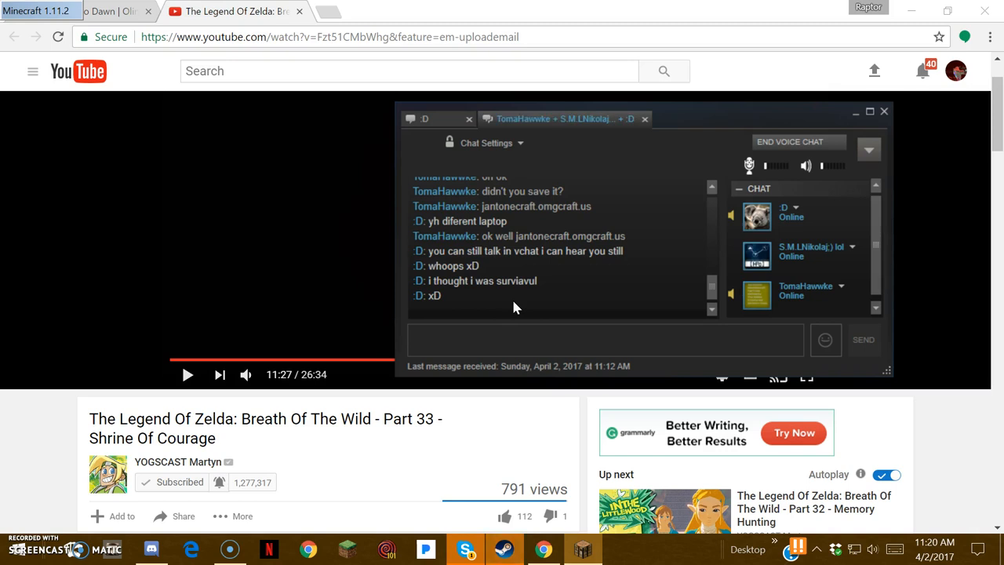
mouse_move(480, 384)
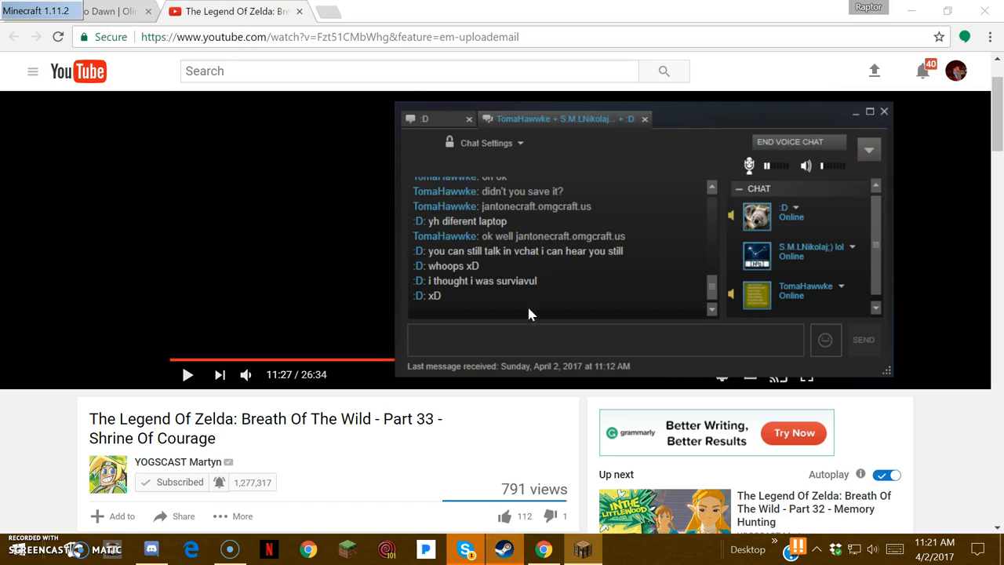
mouse_move(587, 317)
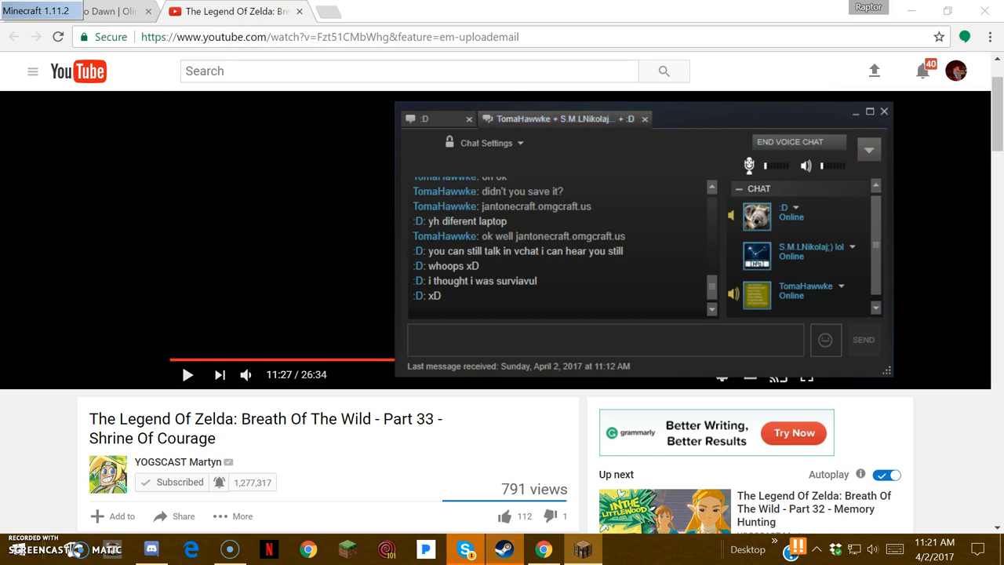
mouse_move(458, 116)
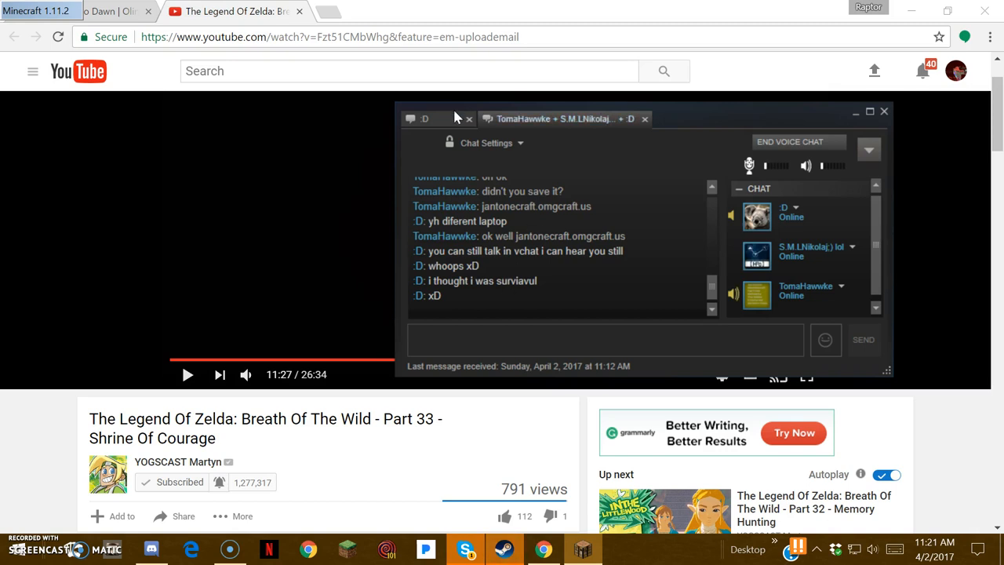
mouse_move(442, 408)
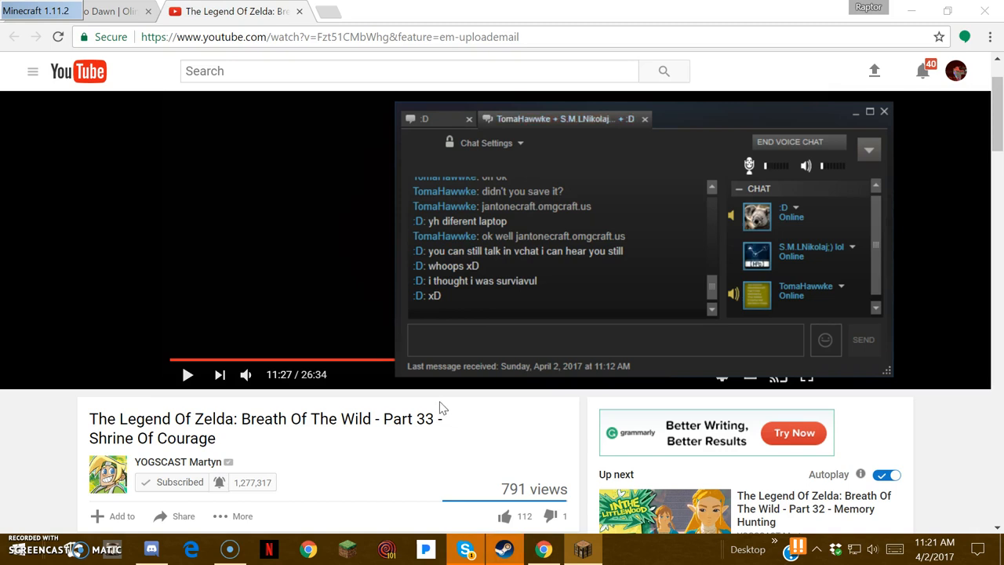
mouse_move(502, 289)
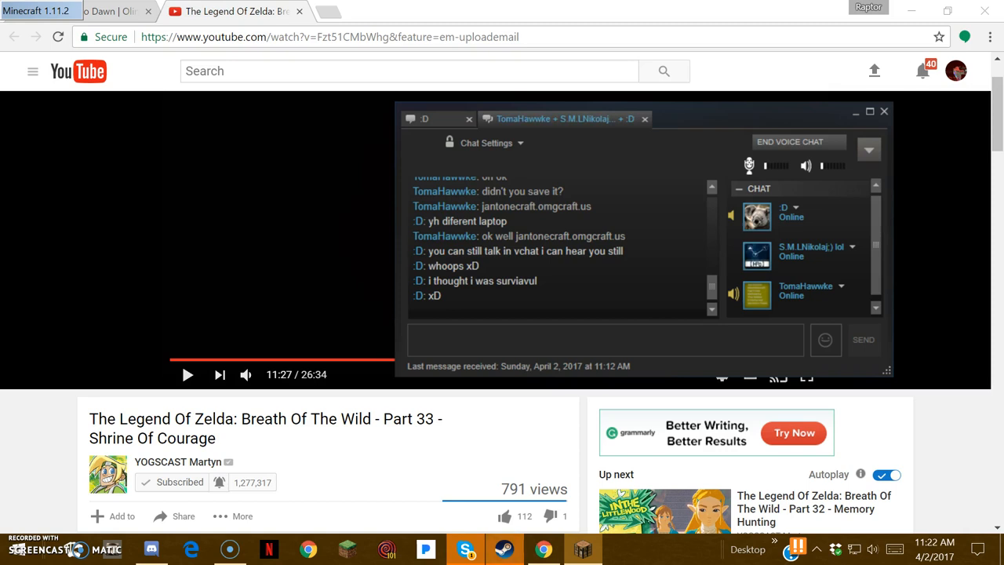
click(765, 167)
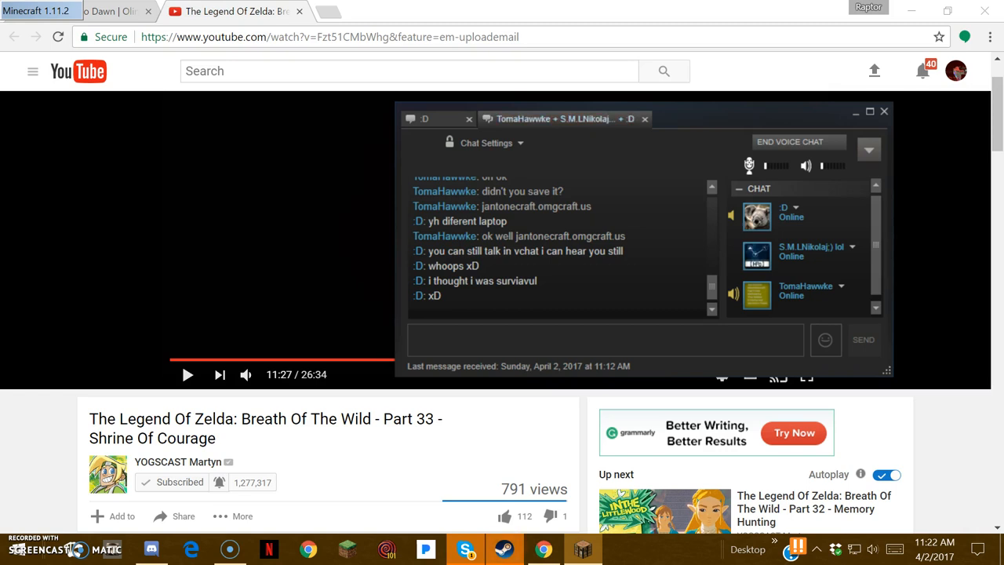
mouse_move(487, 401)
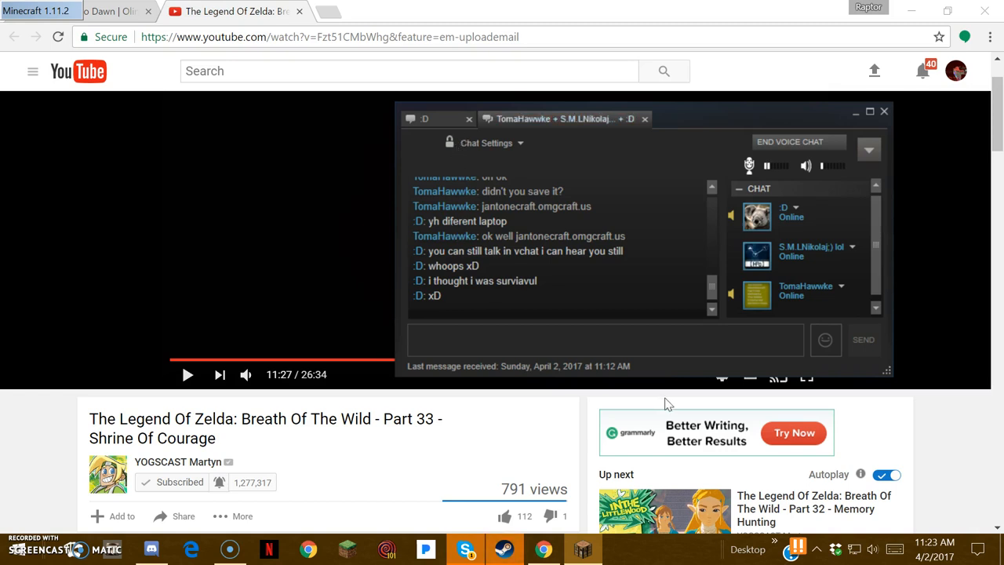
mouse_move(416, 285)
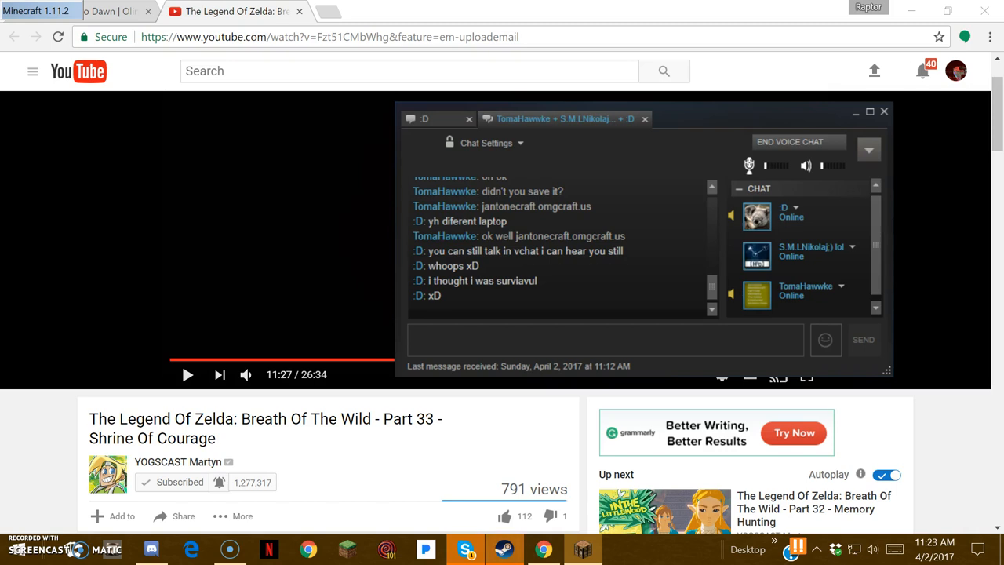
click(766, 166)
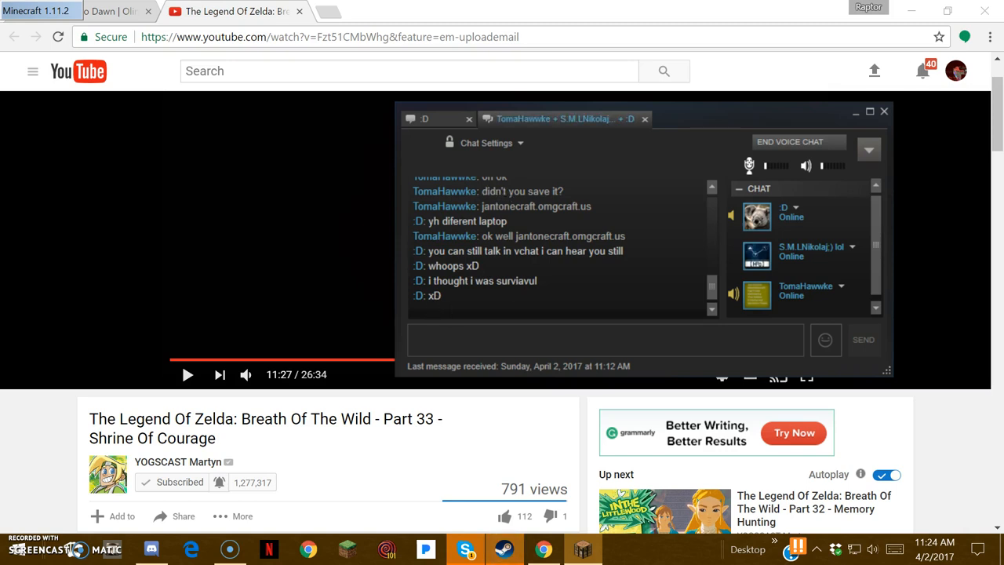
mouse_move(502, 206)
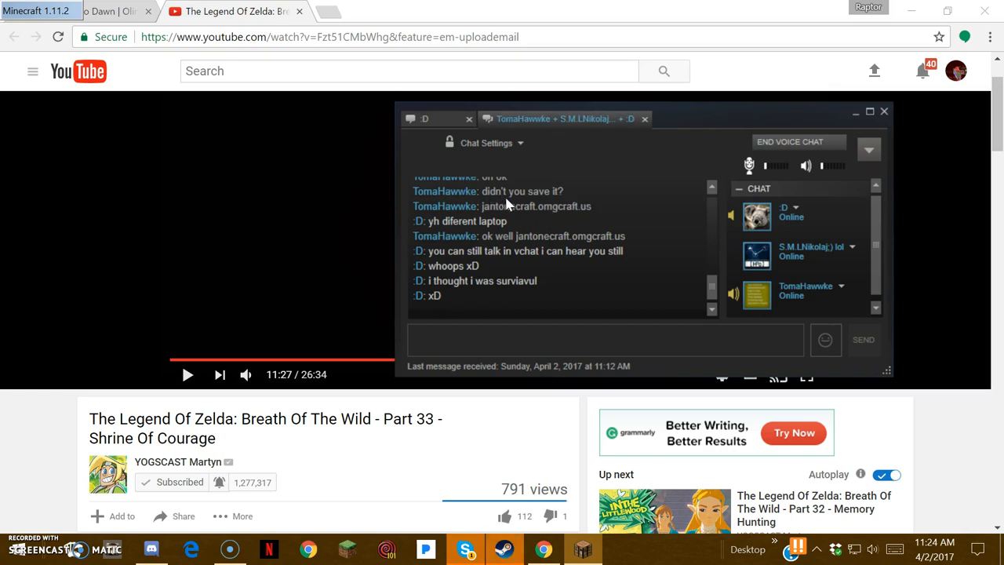
mouse_move(362, 257)
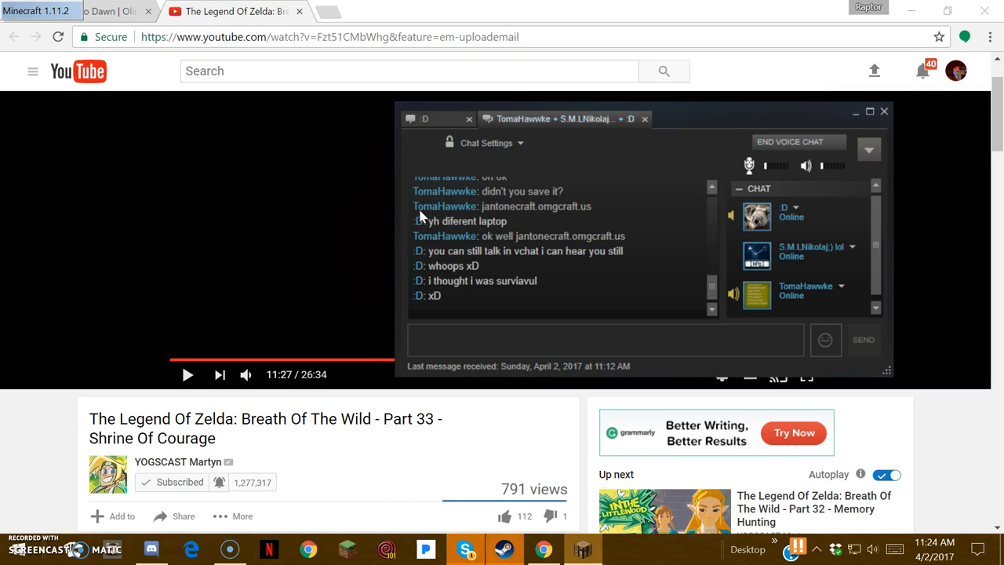
mouse_move(546, 336)
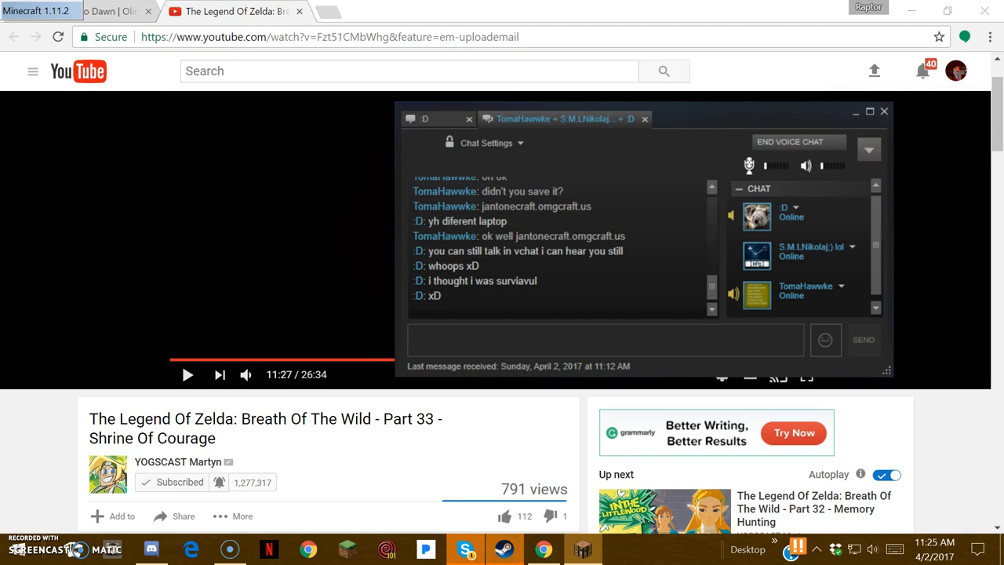
mouse_move(500, 321)
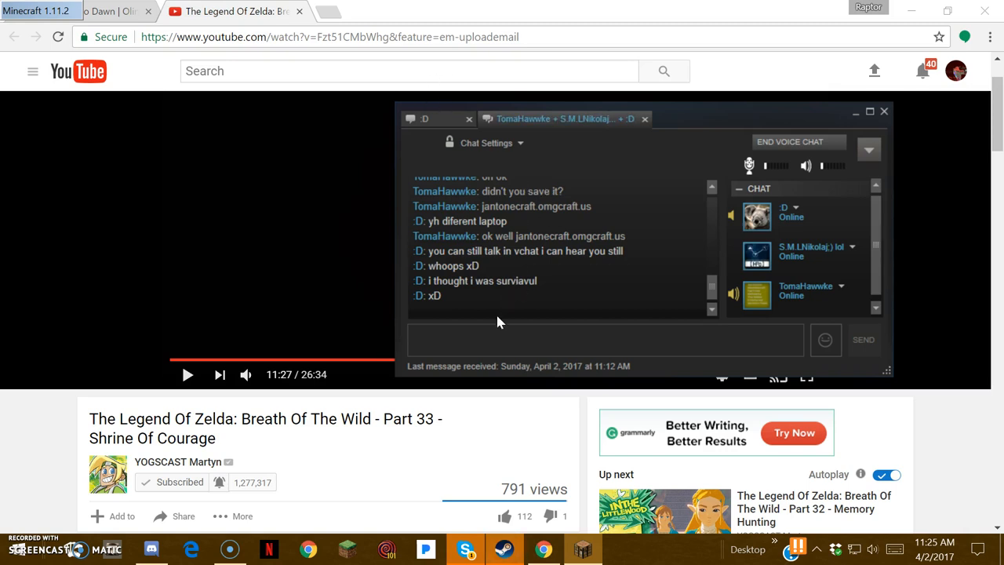
mouse_move(461, 363)
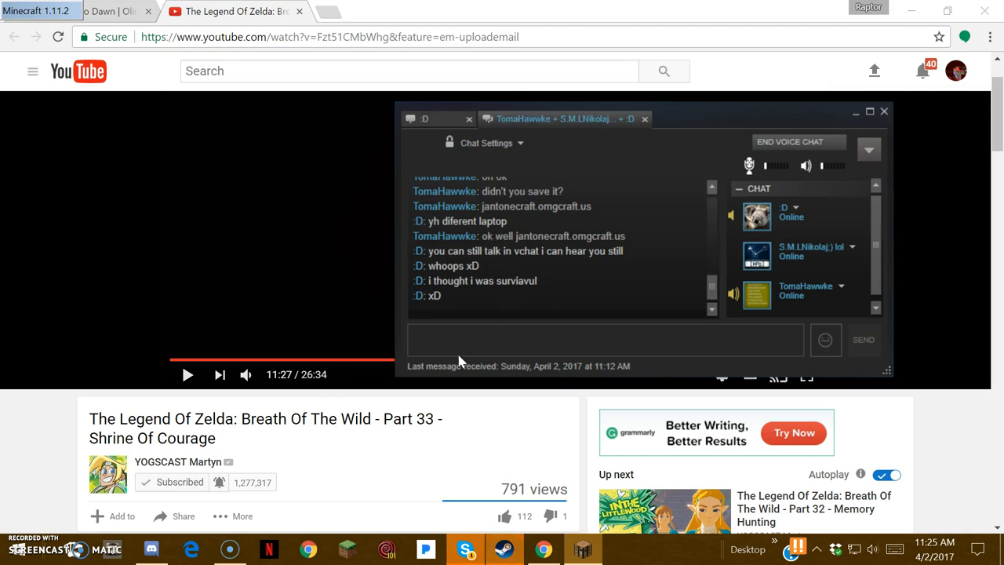
mouse_move(619, 280)
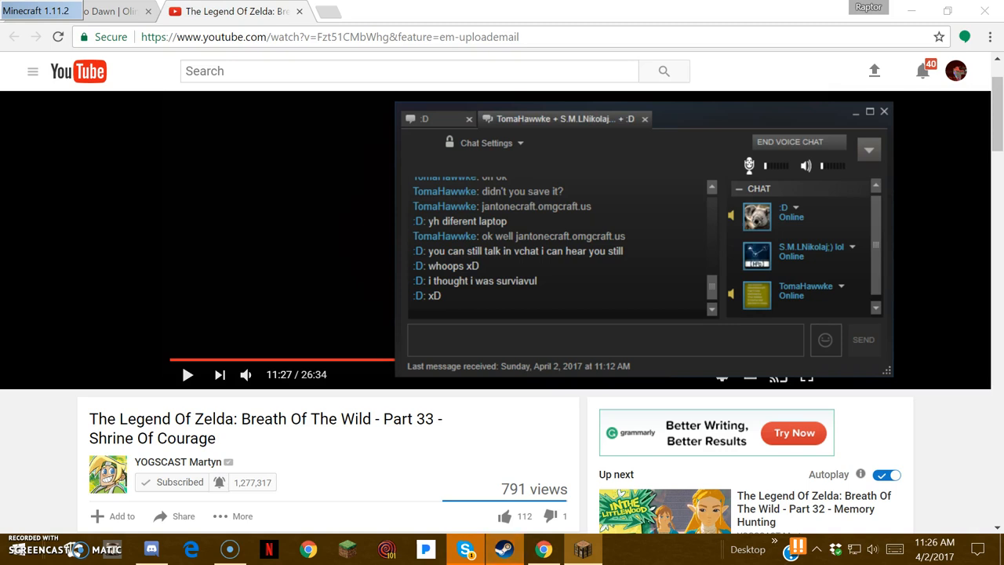
mouse_move(505, 288)
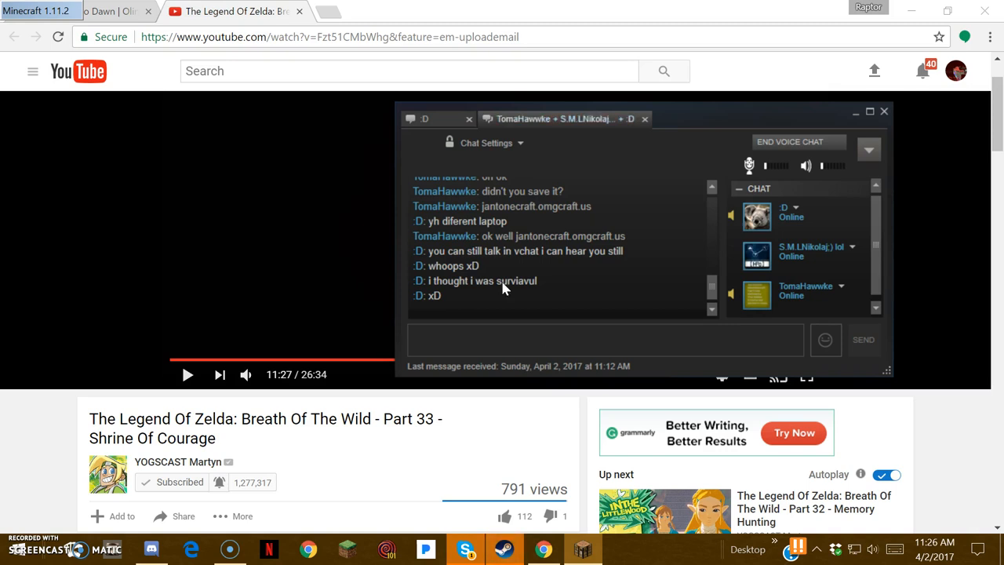